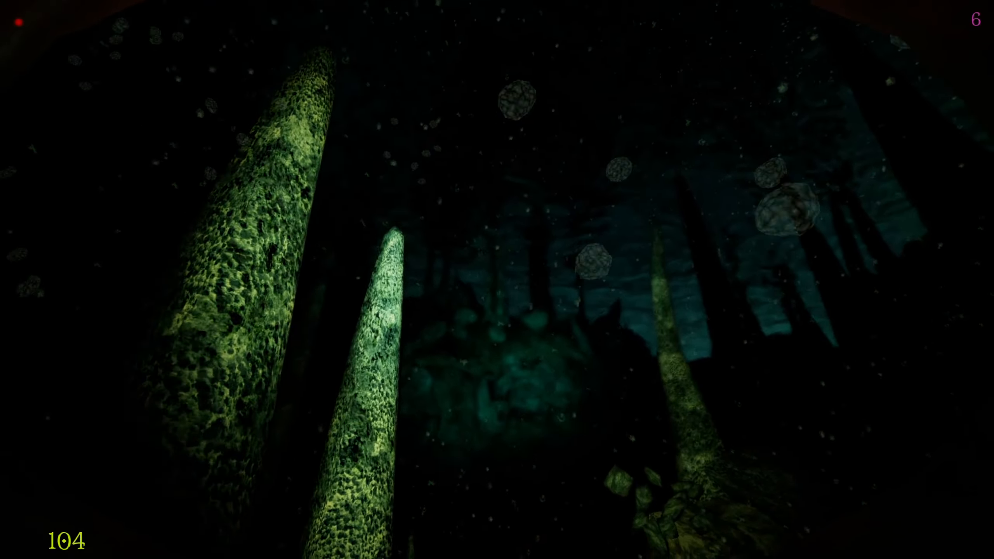
pyautogui.moveTo(497, 279)
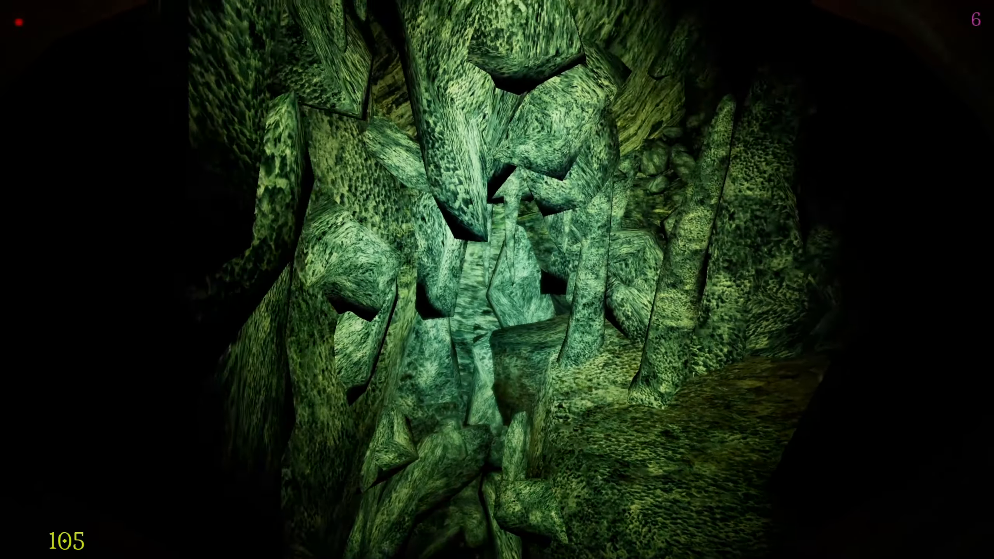
pyautogui.moveTo(497, 279)
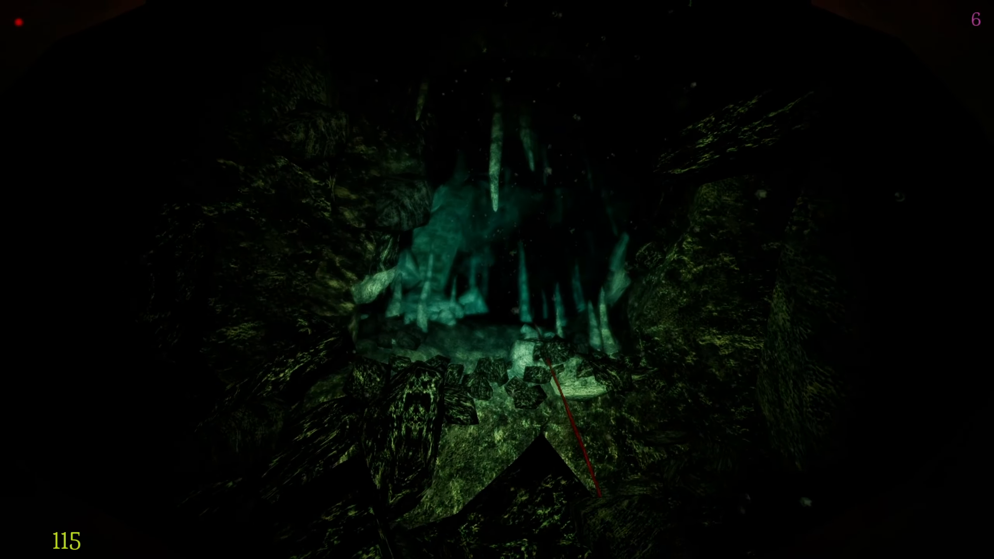
pyautogui.moveTo(497, 279)
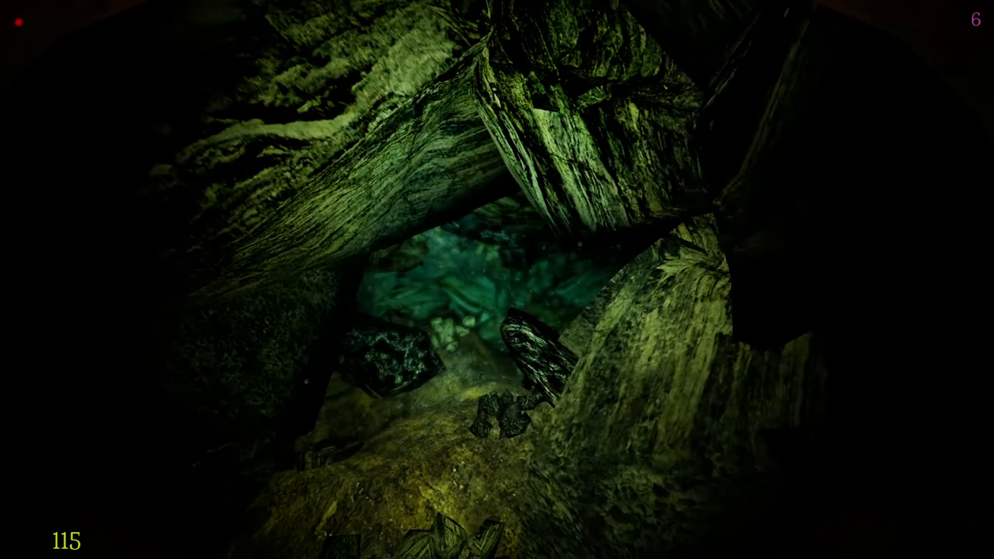
pyautogui.moveTo(497, 279)
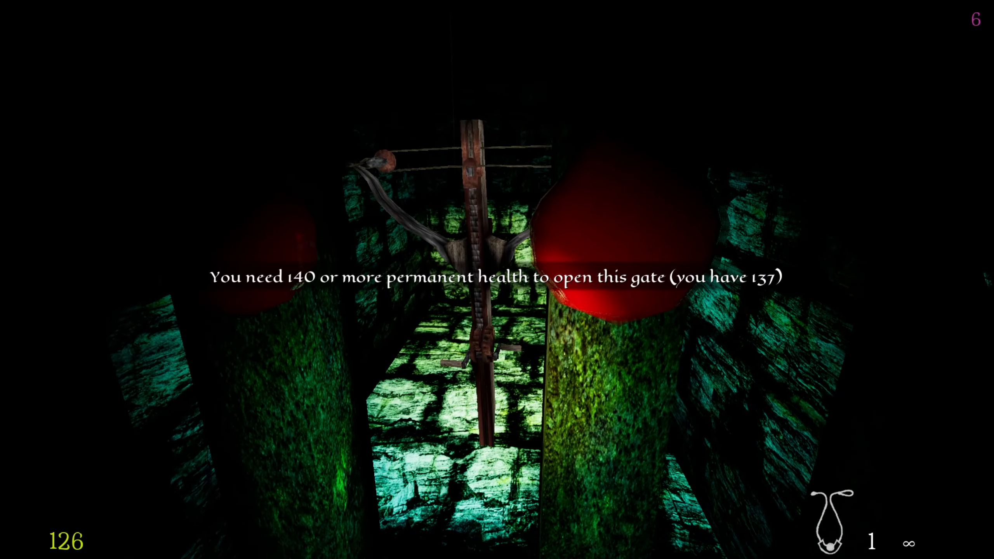
pyautogui.moveTo(496, 279)
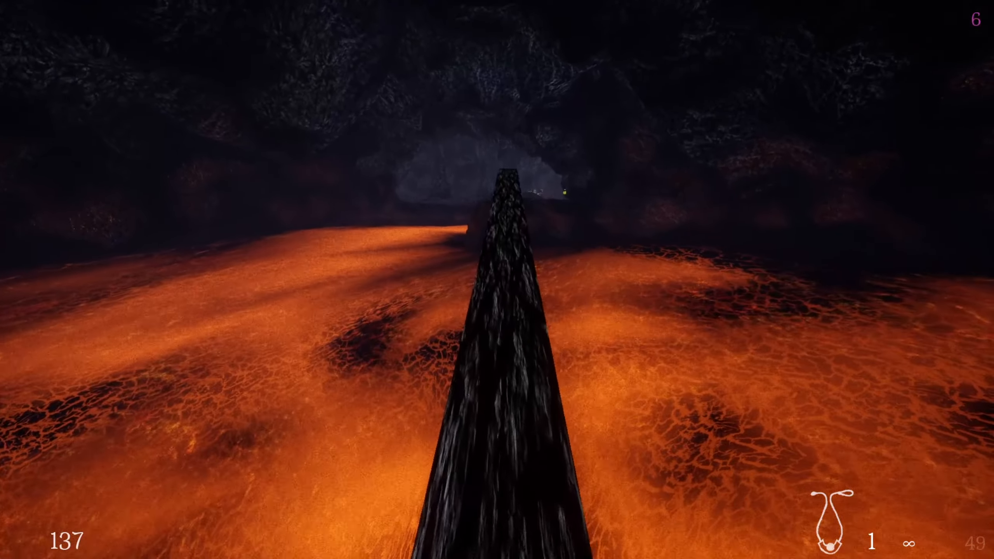
pyautogui.moveTo(497, 280)
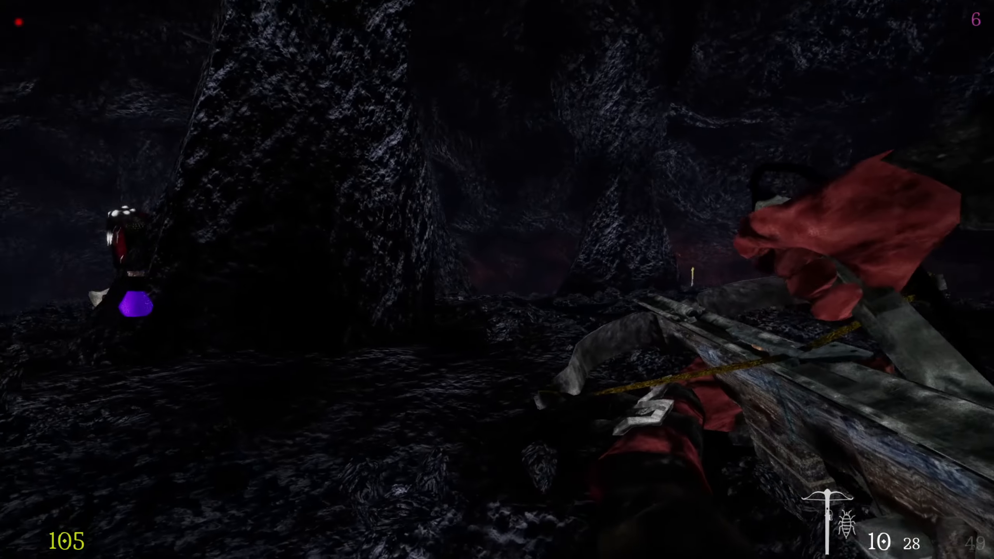
# Fire two crossbow bolts at the serpent, quicksave with F5, and open the pause menu
pyautogui.click(497, 280)
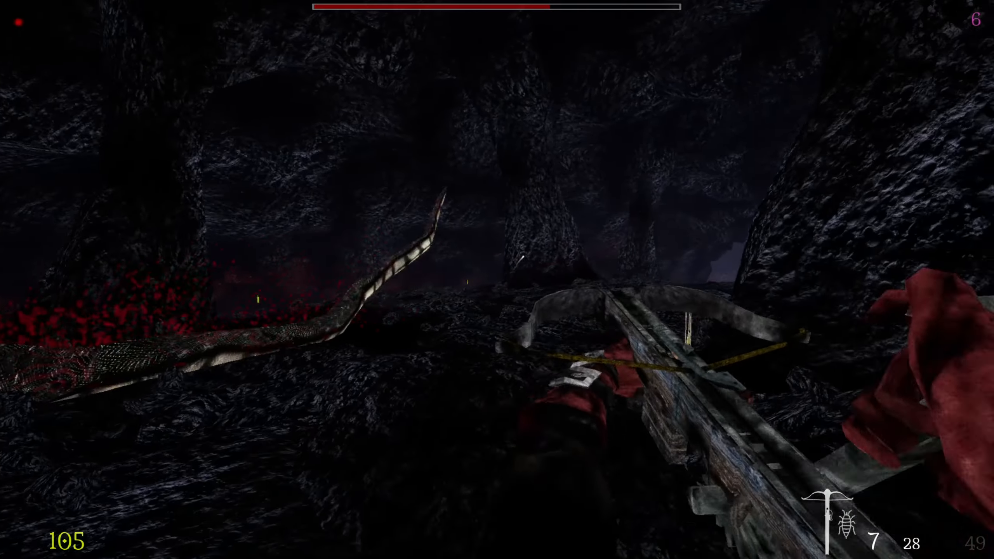
pyautogui.click(497, 280)
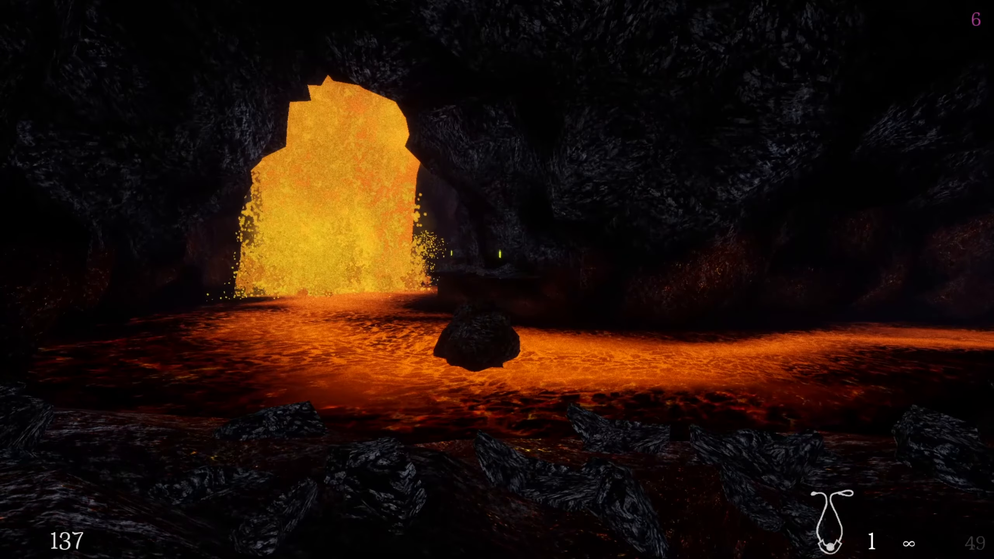
pyautogui.press('F5')
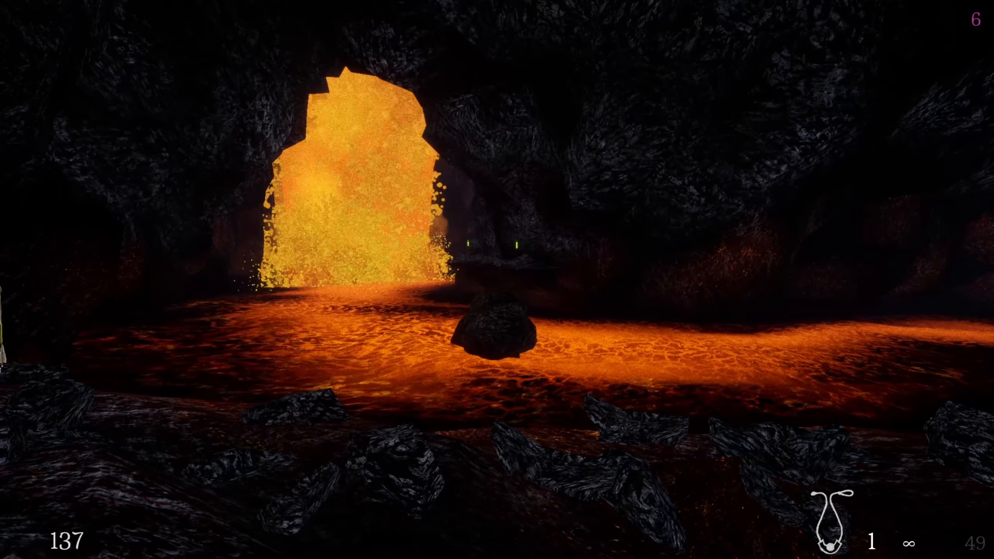
pyautogui.press('Escape')
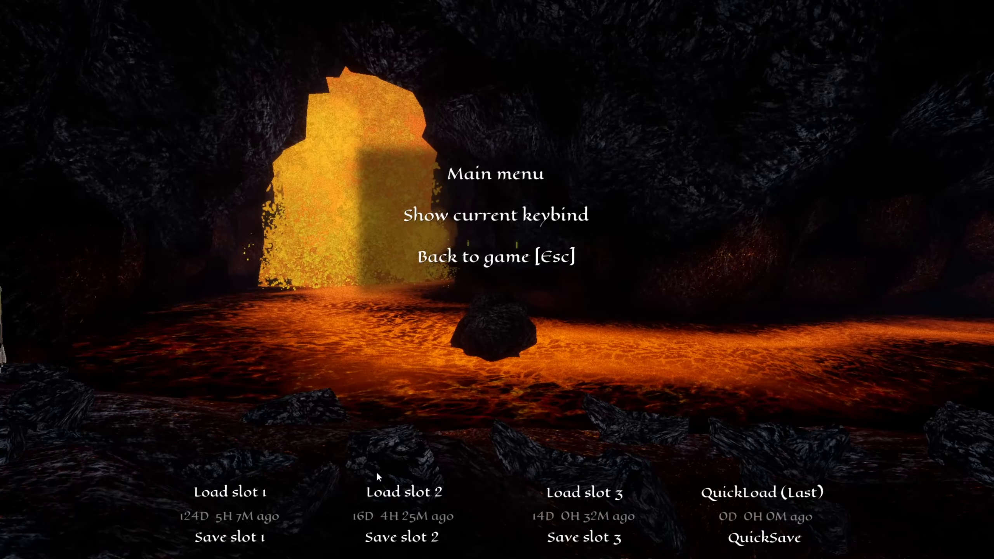